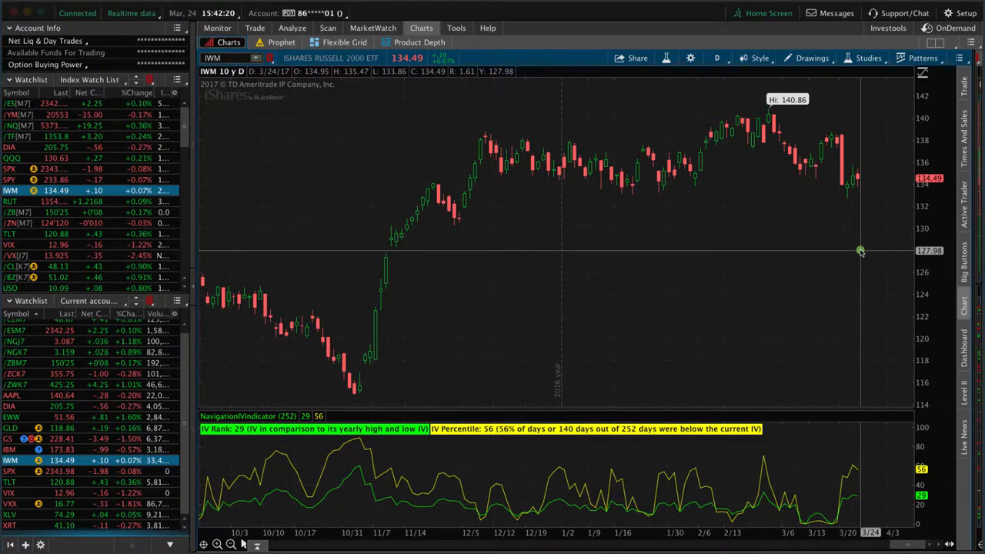
{"action": "mouse_move", "coordinate": [859, 181]}
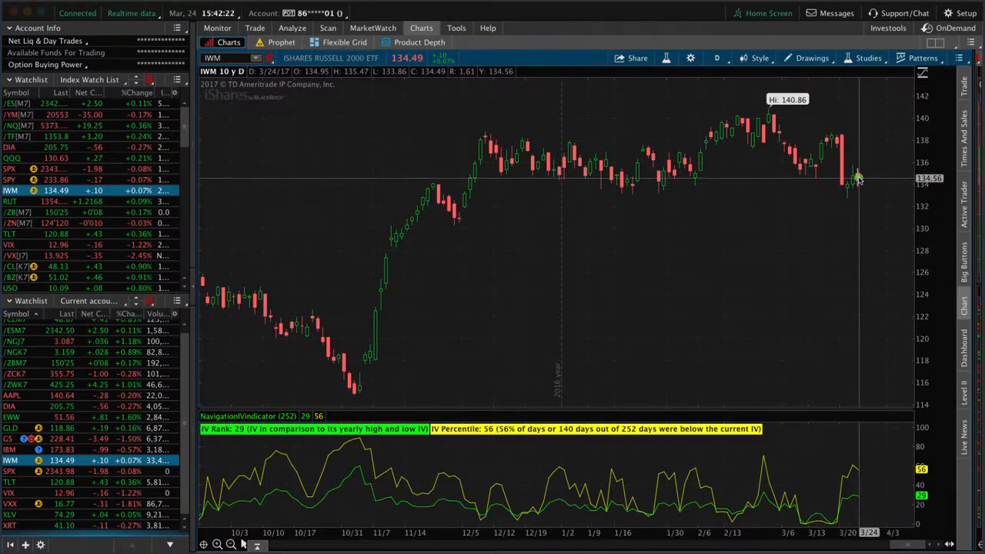
{"action": "mouse_move", "coordinate": [856, 185]}
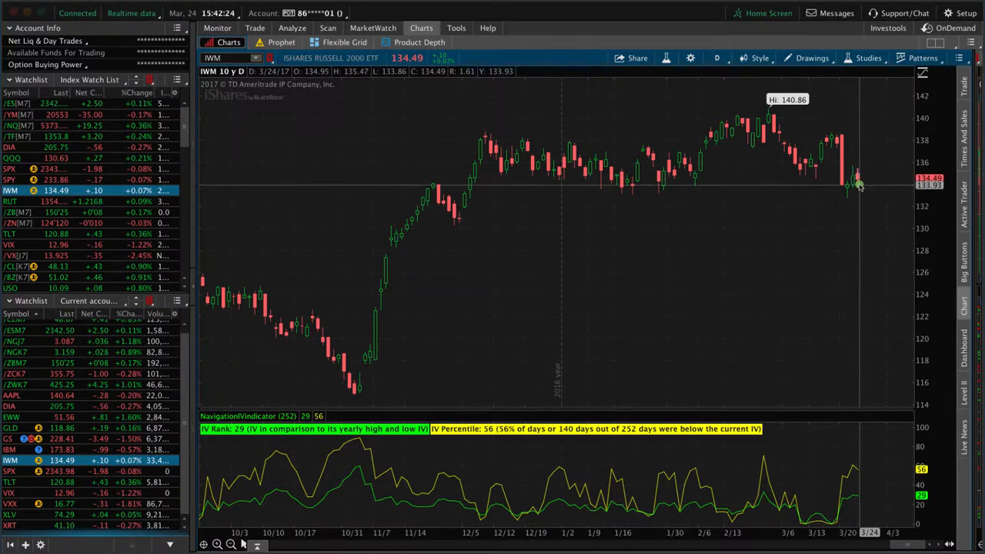
{"action": "mouse_move", "coordinate": [859, 188]}
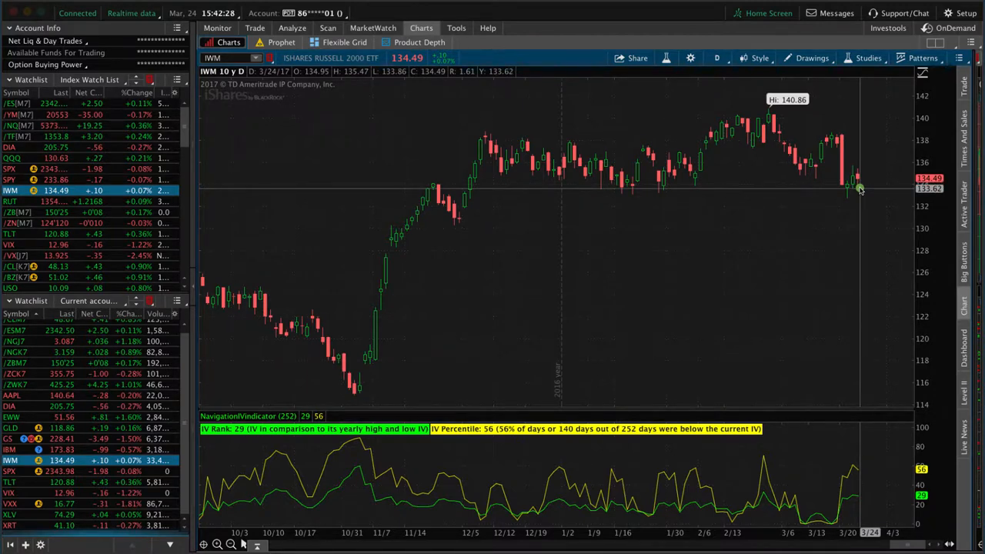
{"action": "mouse_move", "coordinate": [859, 474]}
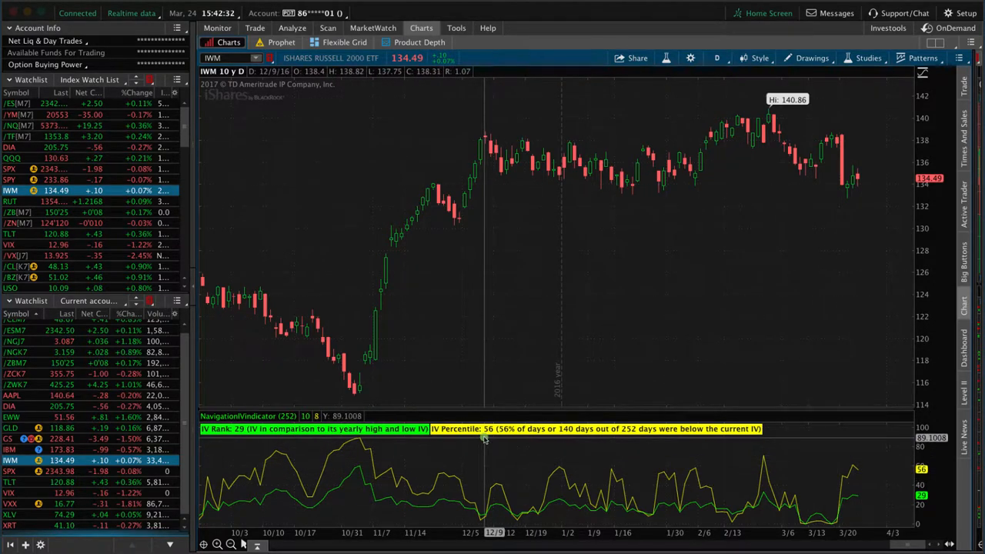
{"action": "mouse_move", "coordinate": [486, 438]}
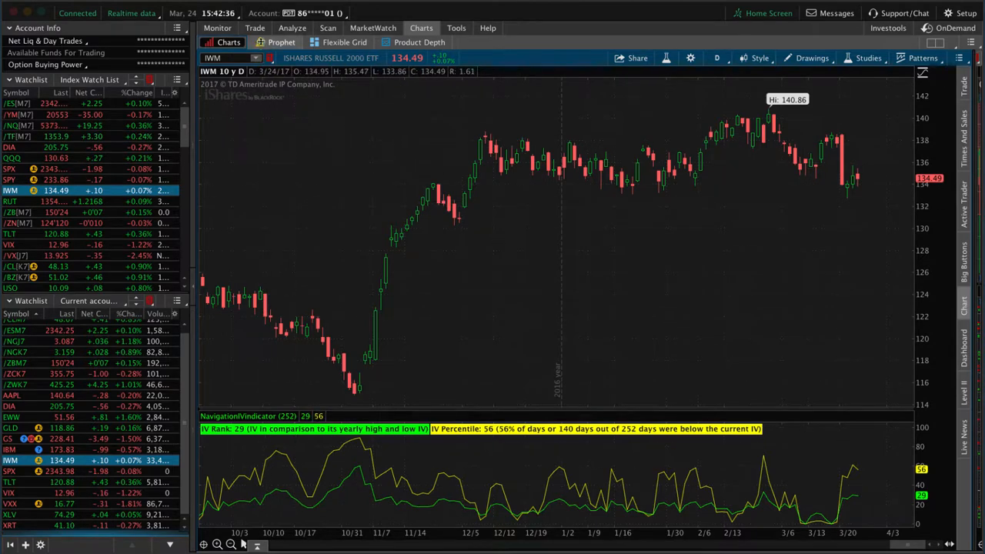
Step: Show the IWM option chain above the covered order and bring up actions for the May 19 130 put
{"action": "left_click", "coordinate": [256, 27]}
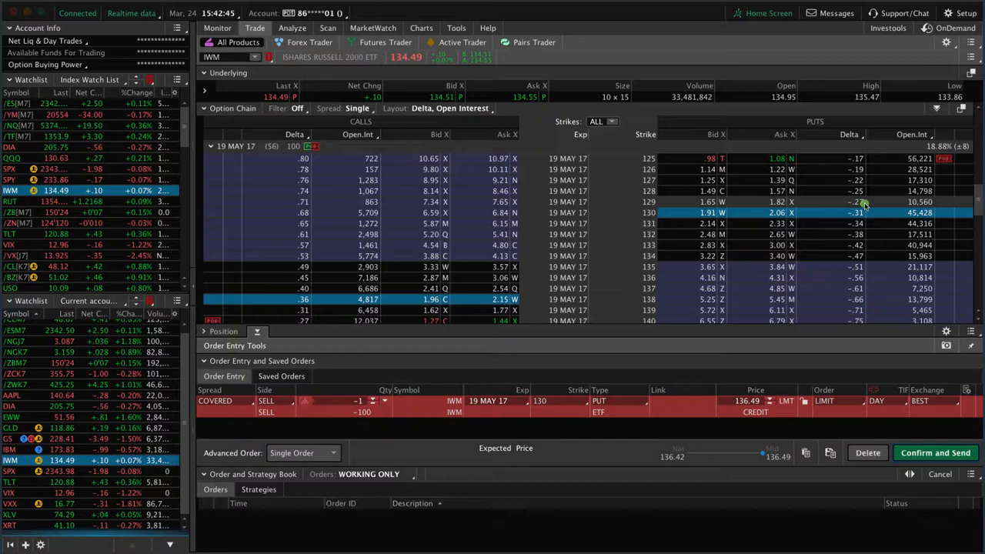
{"action": "mouse_move", "coordinate": [868, 212]}
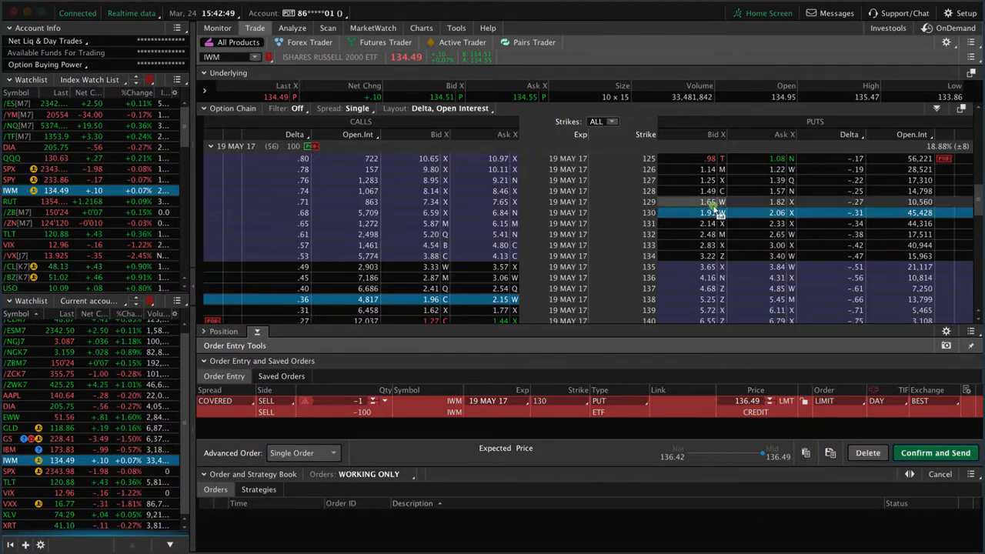
{"action": "right_click", "coordinate": [701, 212]}
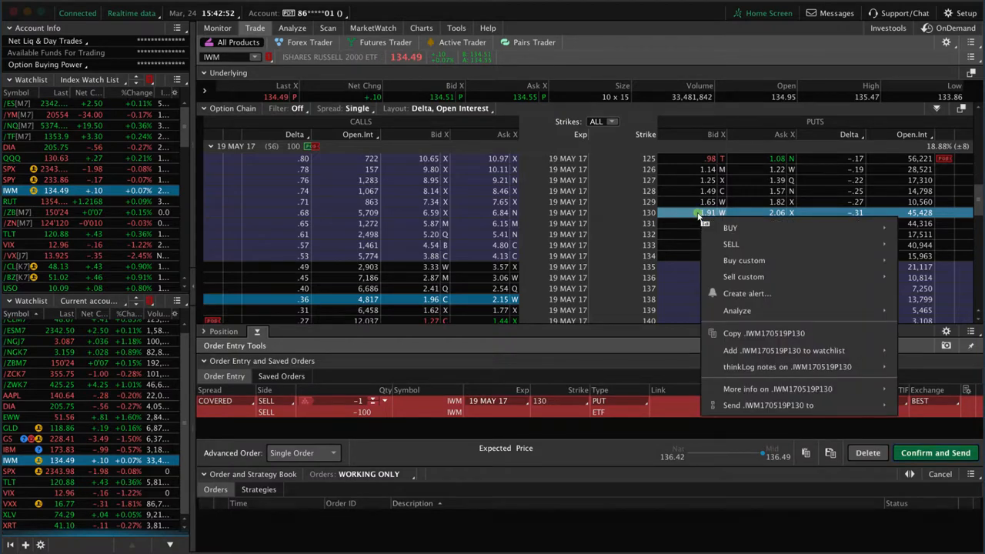
{"action": "mouse_move", "coordinate": [729, 243]}
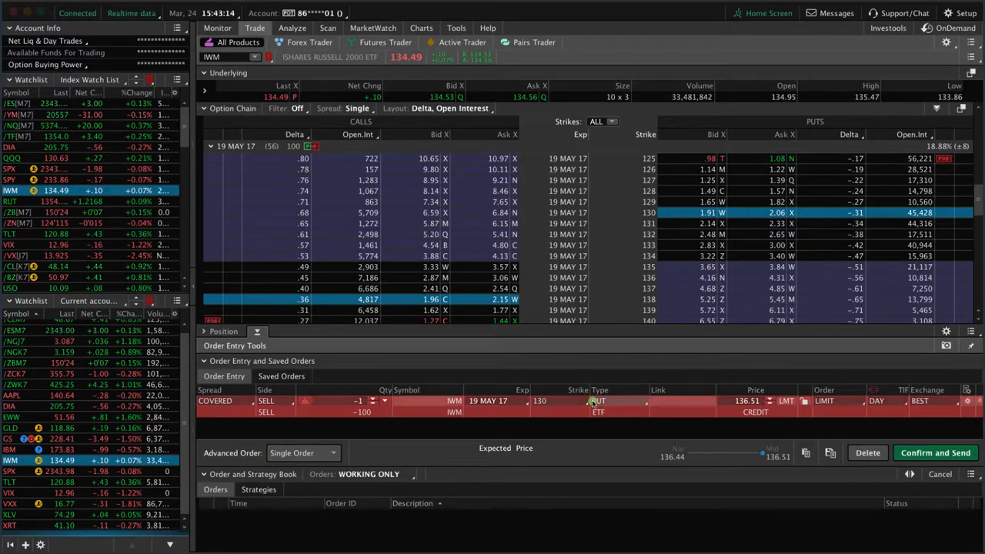
Step: Load the covered IWM order into Analyze trade and read its capped profit below the 130 strike
{"action": "right_click", "coordinate": [592, 401]}
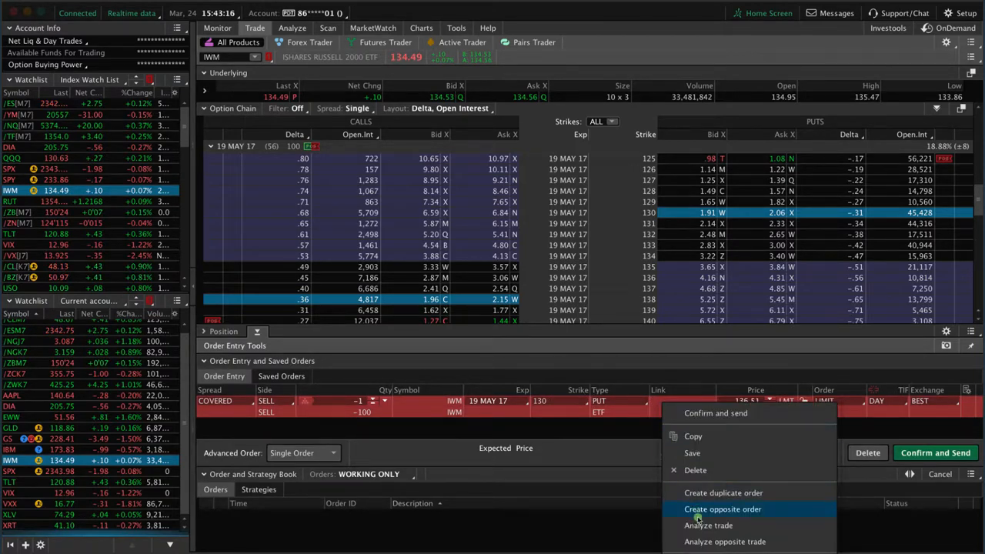
{"action": "left_click", "coordinate": [707, 524]}
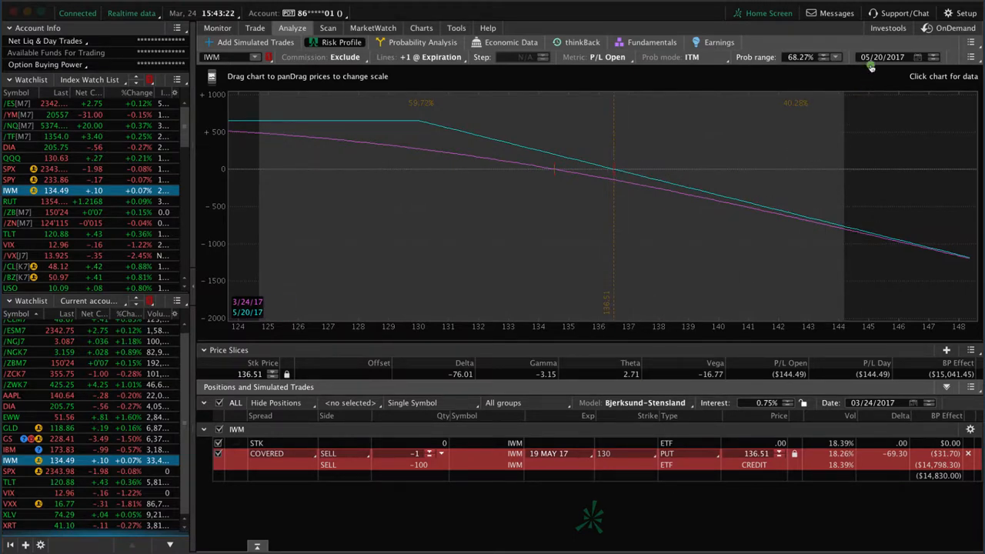
{"action": "mouse_move", "coordinate": [305, 301]}
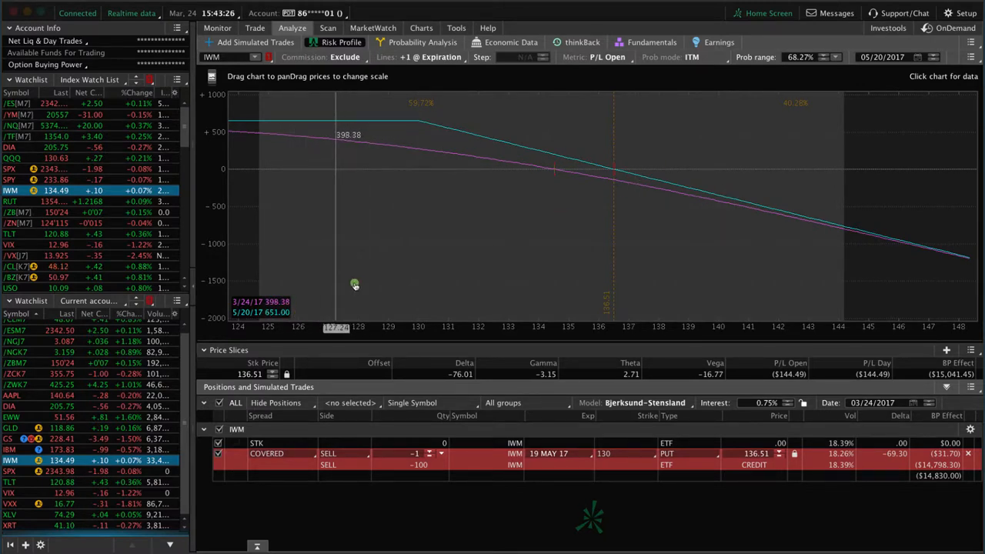
{"action": "mouse_move", "coordinate": [623, 227]}
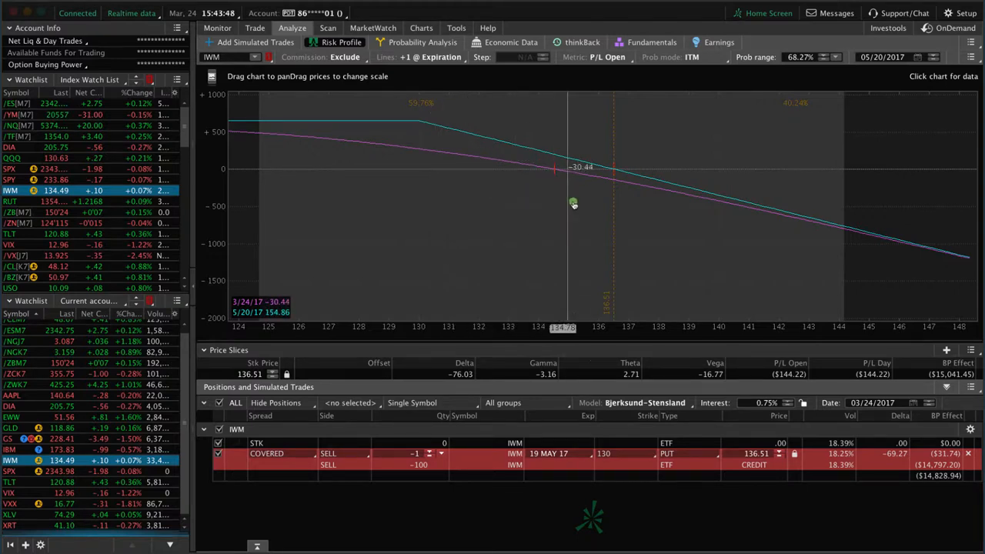
{"action": "mouse_move", "coordinate": [917, 234]}
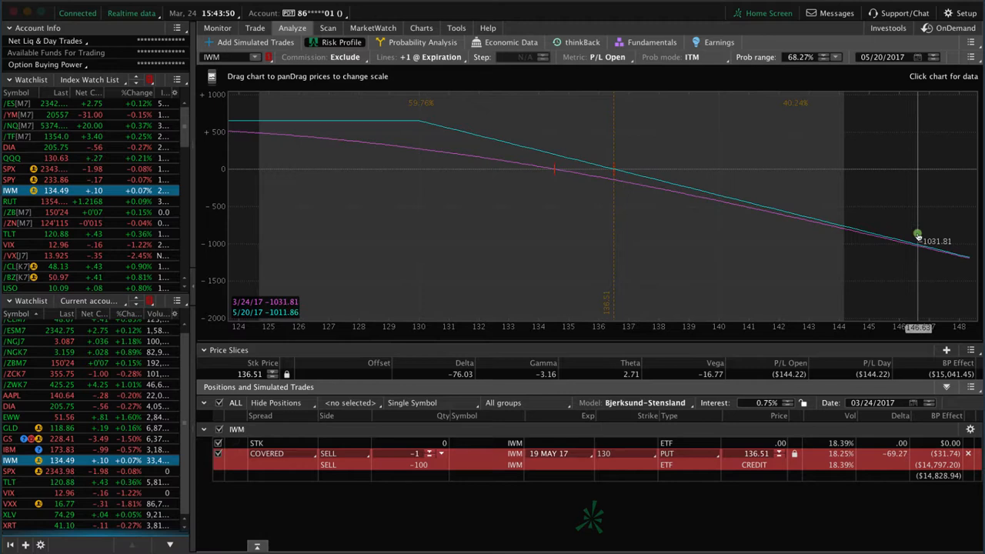
{"action": "mouse_move", "coordinate": [363, 146]}
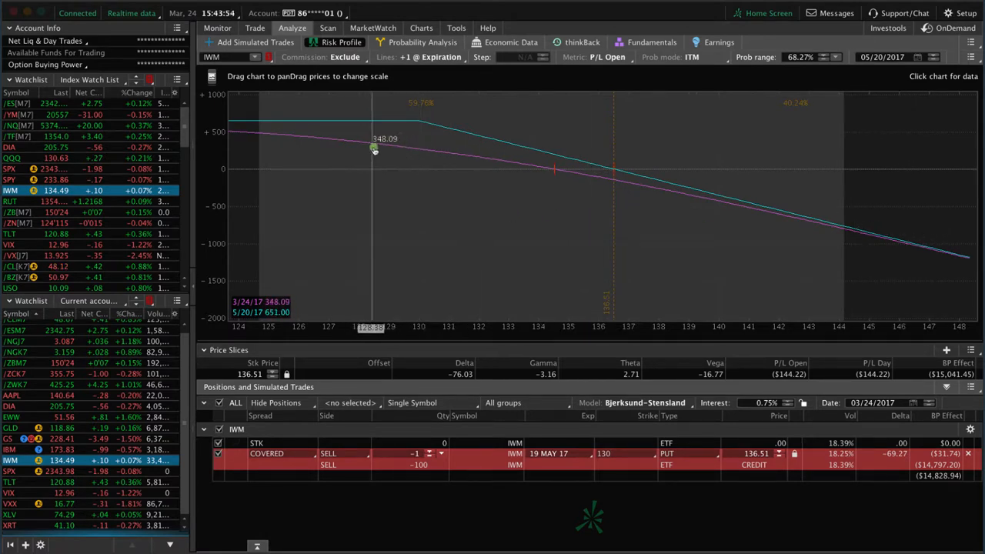
{"action": "left_click_drag", "start_coordinate": [372, 148], "coordinate": [428, 97]}
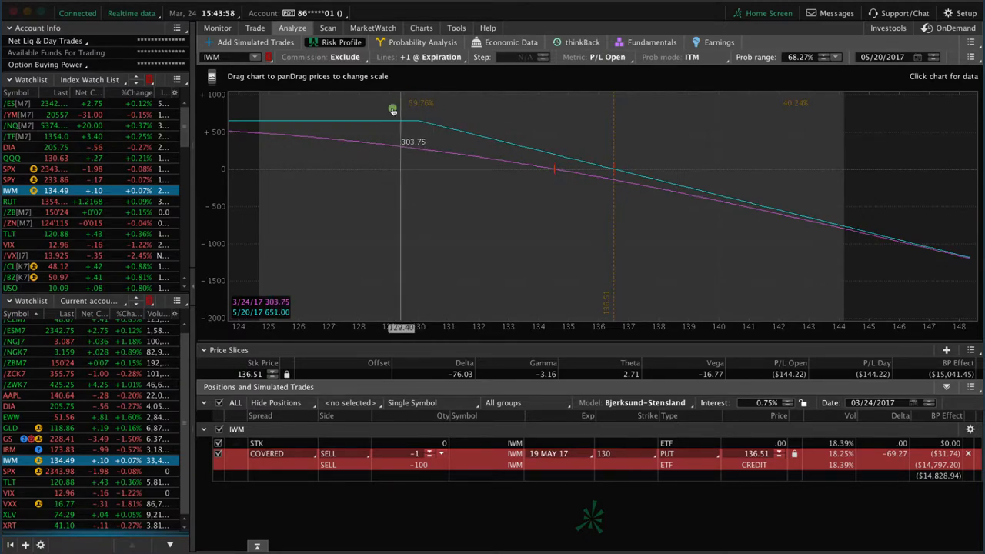
Step: Add a simulated short 100-share IWM trade and compare its P/L curve with the covered put's
{"action": "left_click", "coordinate": [256, 28]}
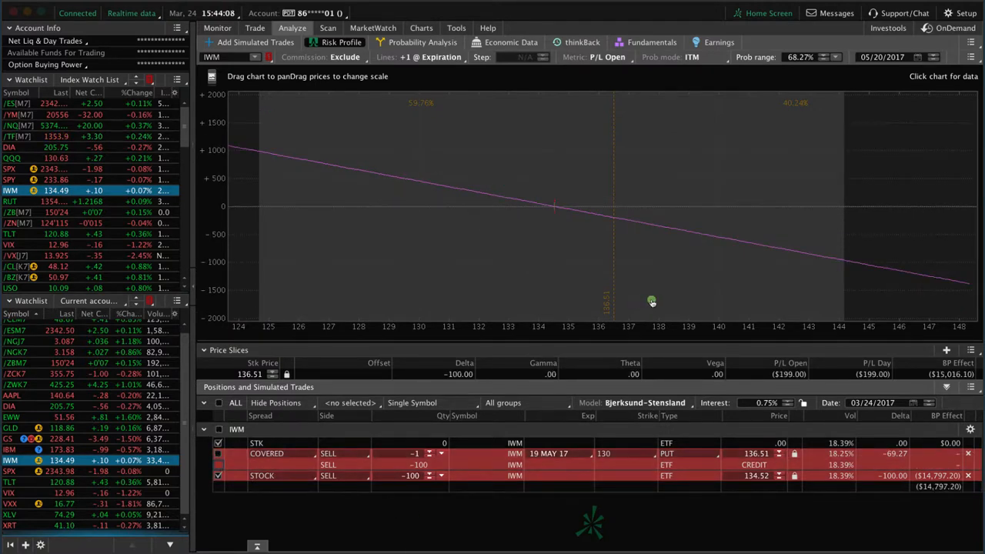
{"action": "mouse_move", "coordinate": [613, 255]}
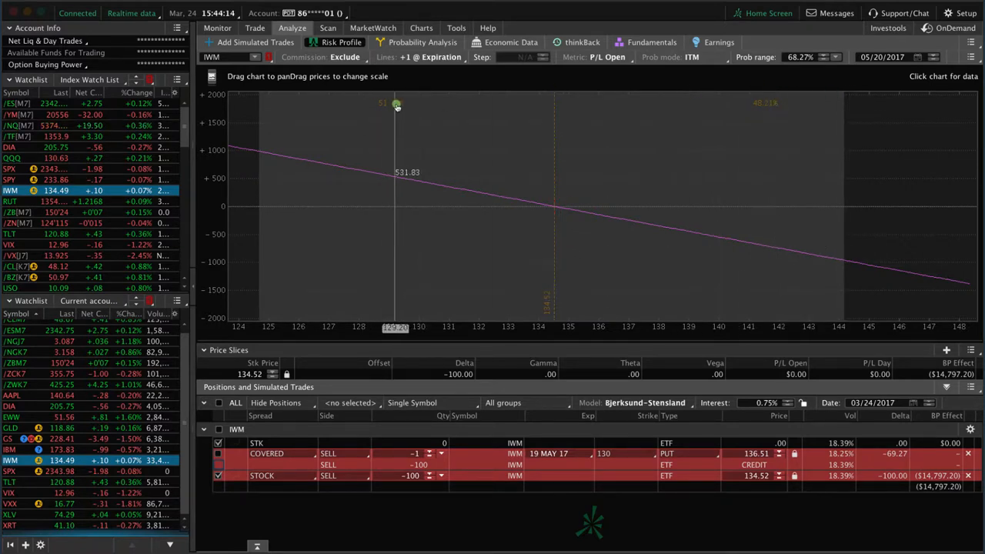
{"action": "left_click_drag", "start_coordinate": [397, 105], "coordinate": [538, 191]}
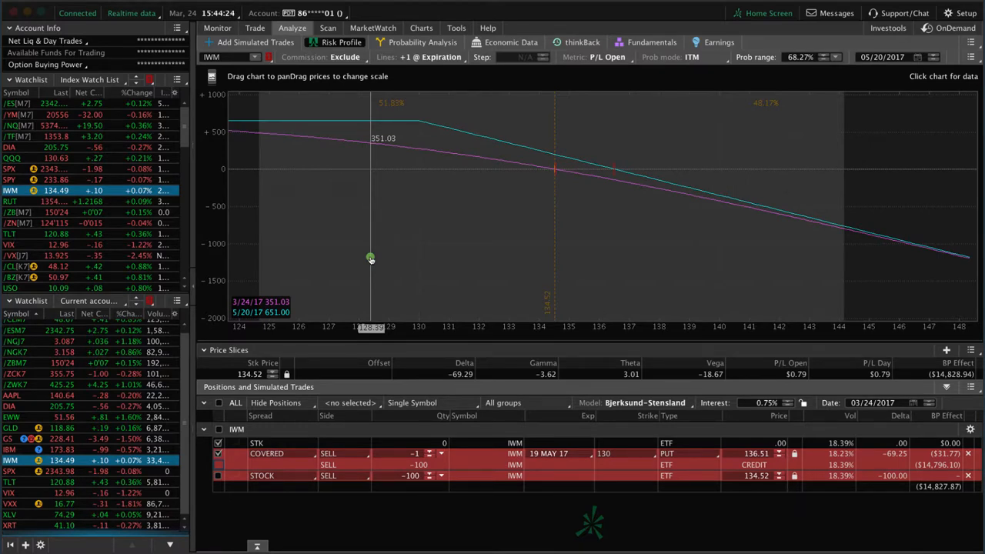
{"action": "left_click_drag", "start_coordinate": [369, 259], "coordinate": [554, 249]}
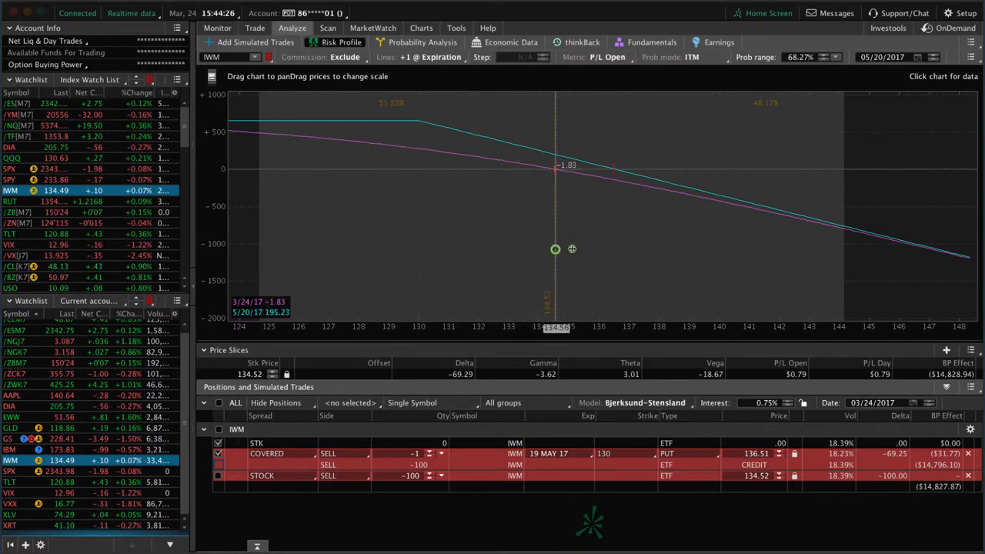
{"action": "left_click_drag", "start_coordinate": [556, 249], "coordinate": [614, 234]}
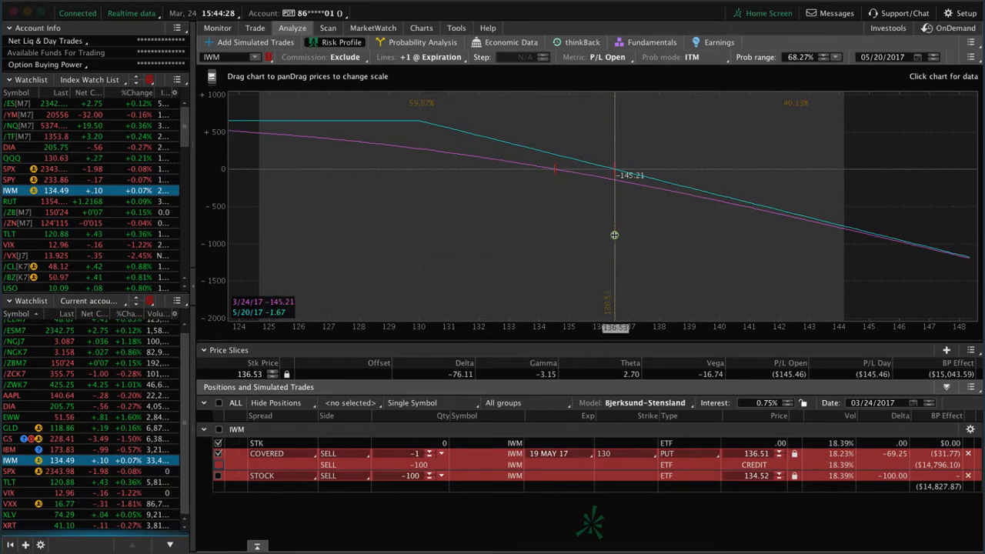